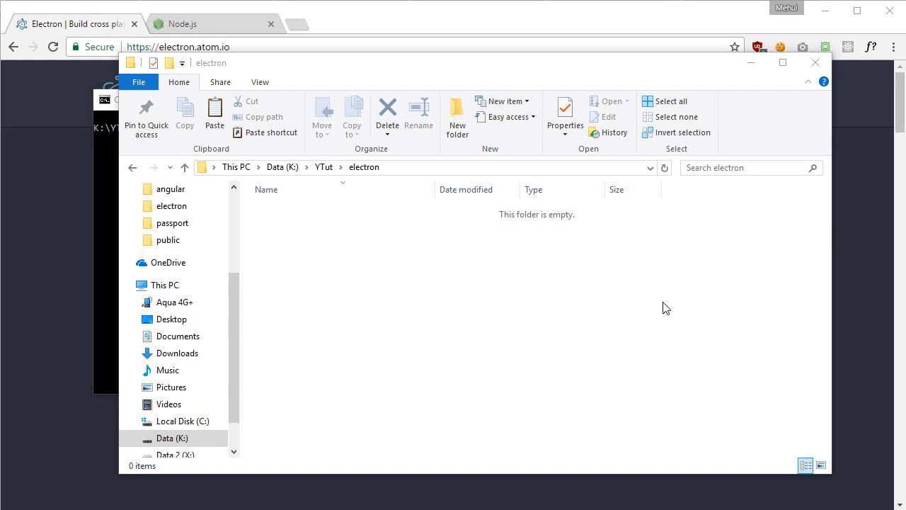
{"action": "mouse_move", "coordinate": [100, 161]}
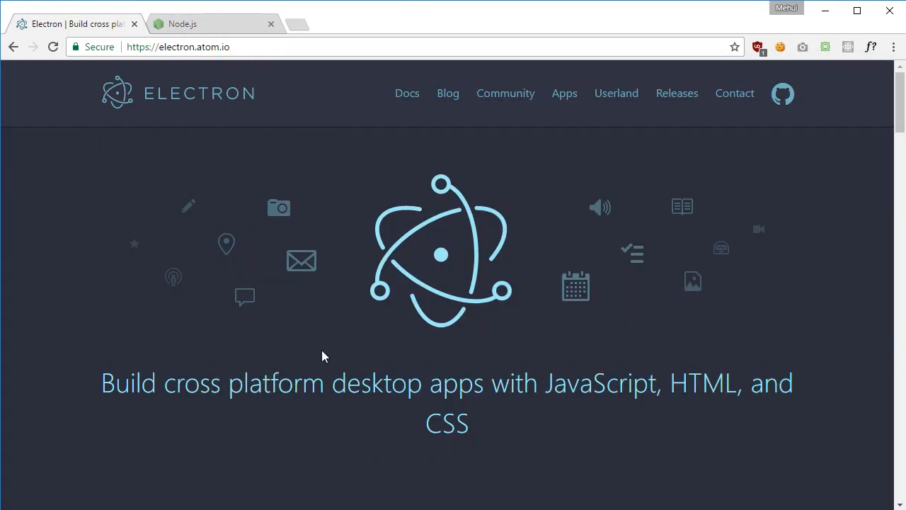
{"action": "mouse_move", "coordinate": [507, 368]}
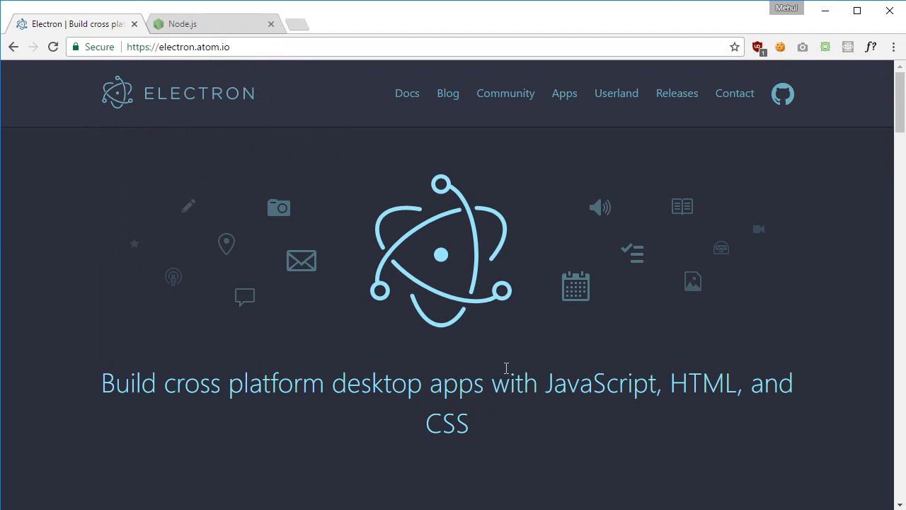
{"action": "mouse_move", "coordinate": [456, 341]}
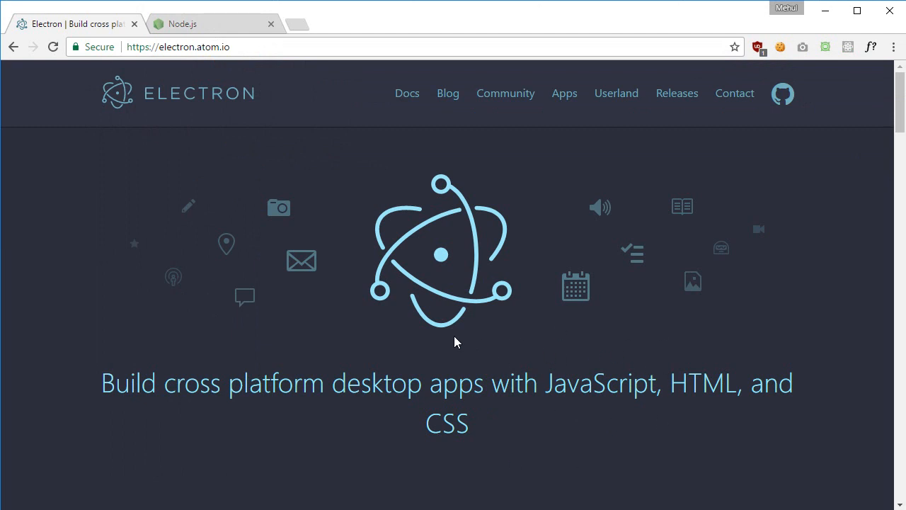
Switch from the Electron homepage to the Node.js website tab
{"action": "left_click", "coordinate": [182, 22]}
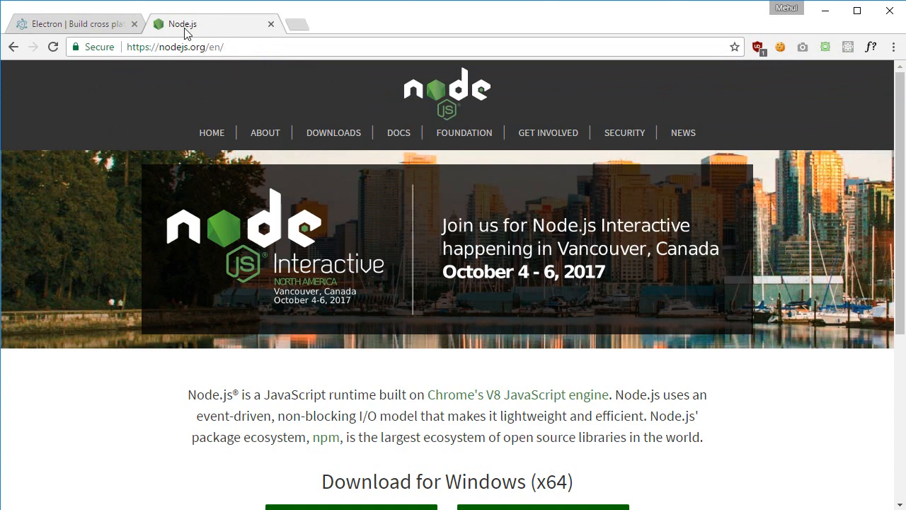
Review the Node.js Windows downloads (v6.11.0 LTS, v8.1.0 Current), then return to the Electron tab
{"action": "scroll", "scroll_direction": "down", "scroll_amount": 3}
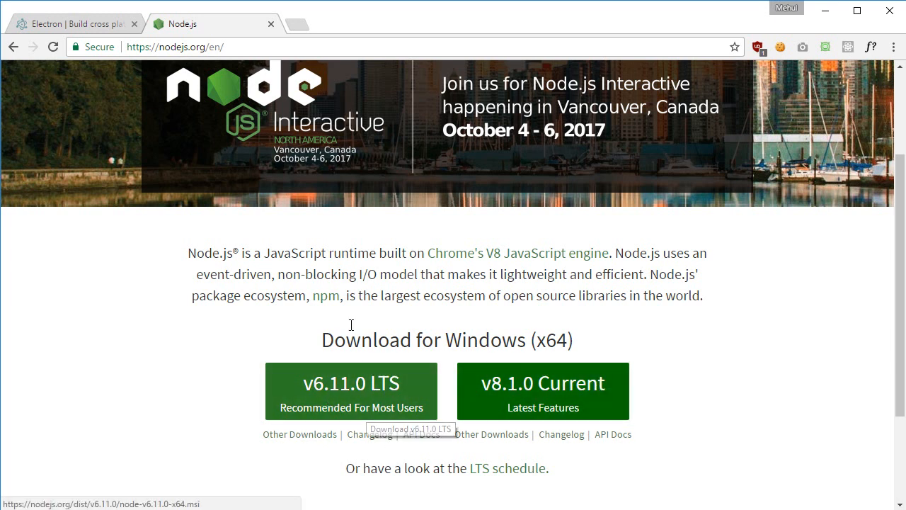
{"action": "mouse_move", "coordinate": [347, 385]}
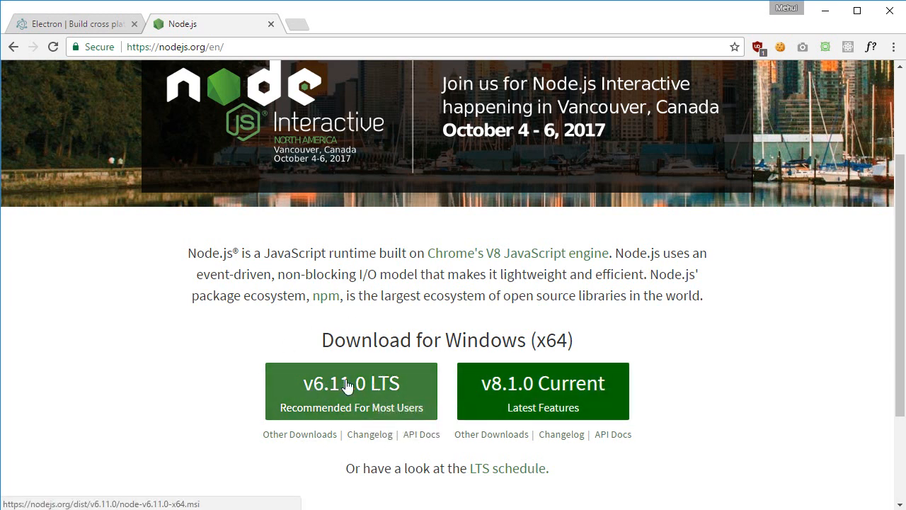
{"action": "mouse_move", "coordinate": [347, 385]}
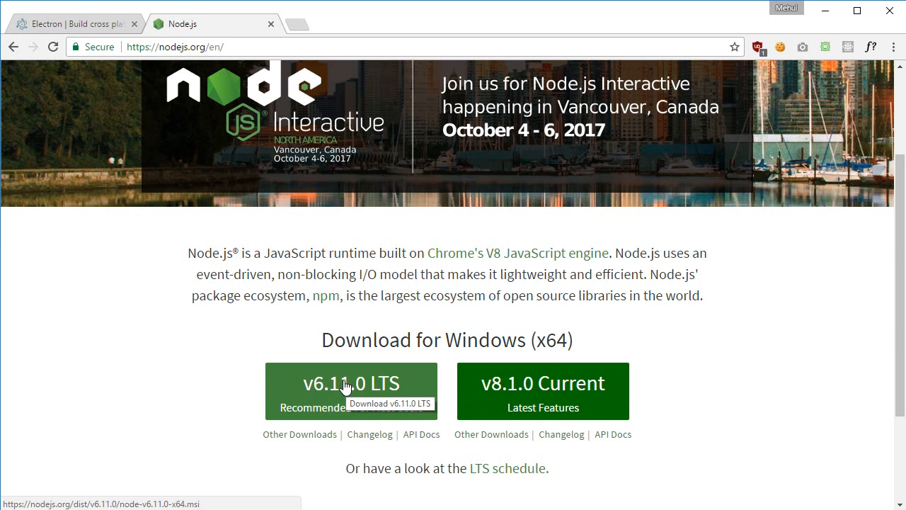
{"action": "scroll", "scroll_direction": "down", "scroll_amount": 3}
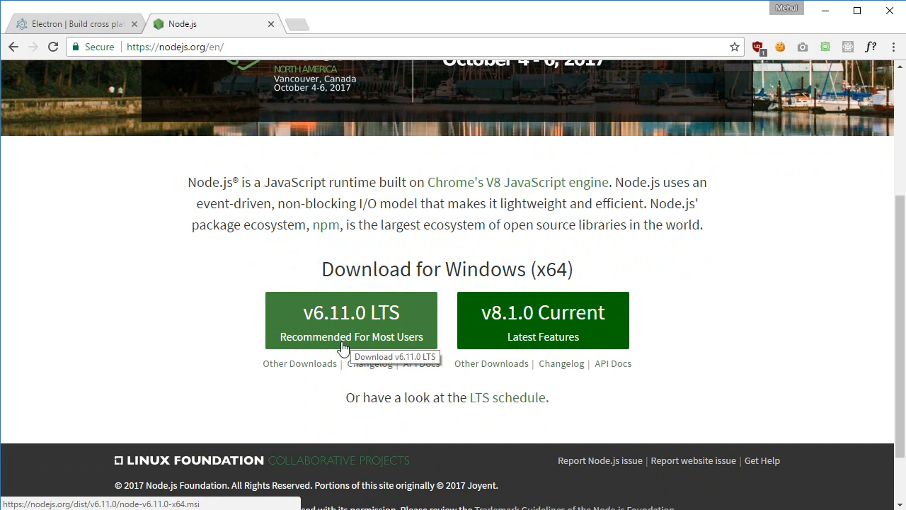
{"action": "scroll", "scroll_direction": "up", "scroll_amount": 3}
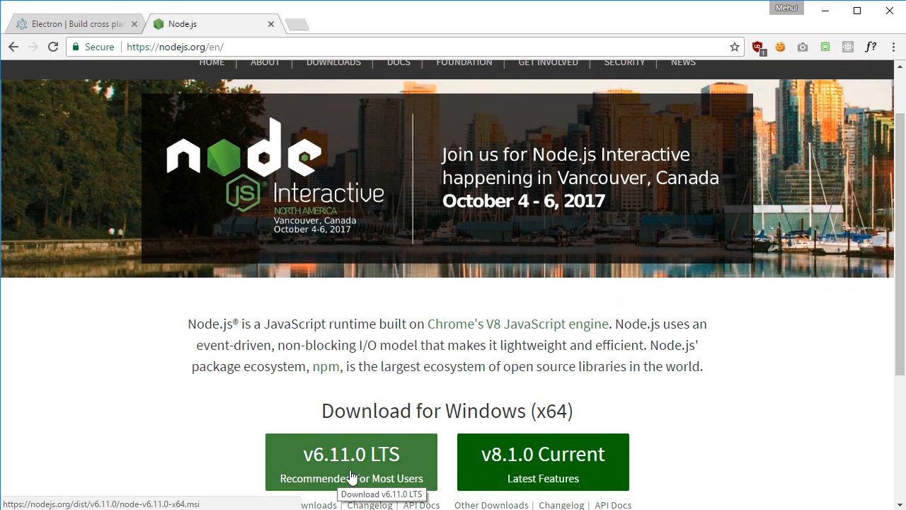
{"action": "left_click", "coordinate": [71, 23]}
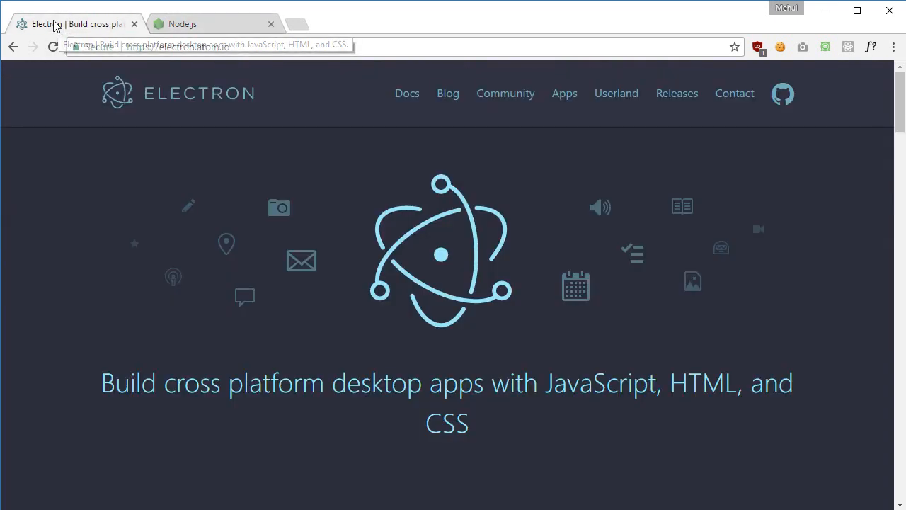
{"action": "mouse_move", "coordinate": [465, 375]}
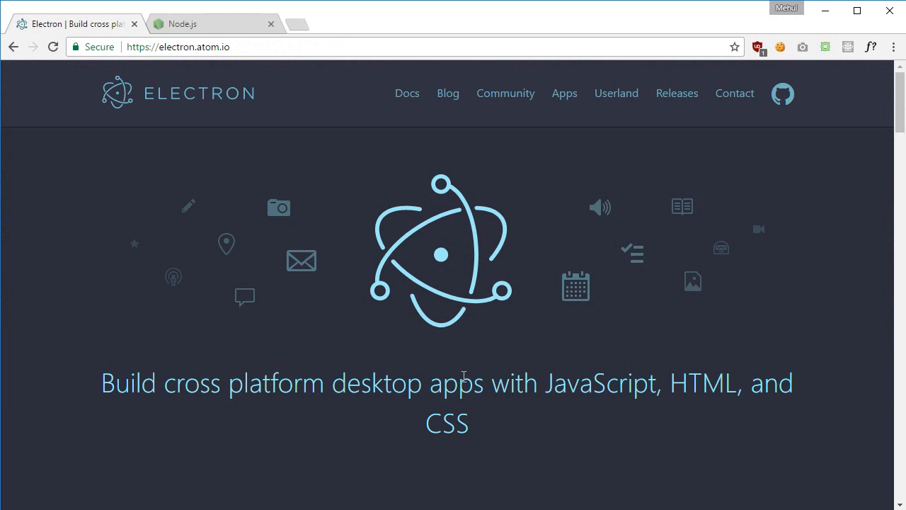
{"action": "mouse_move", "coordinate": [510, 371]}
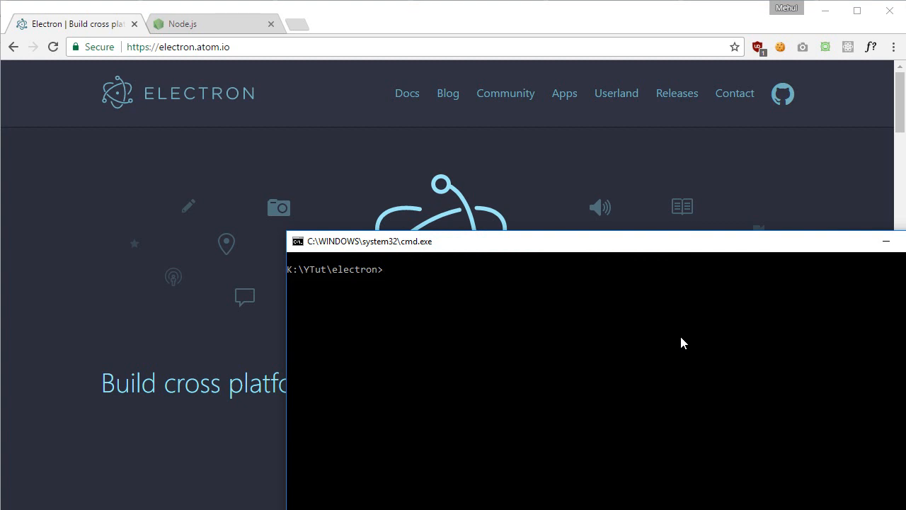
{"action": "mouse_move", "coordinate": [397, 298]}
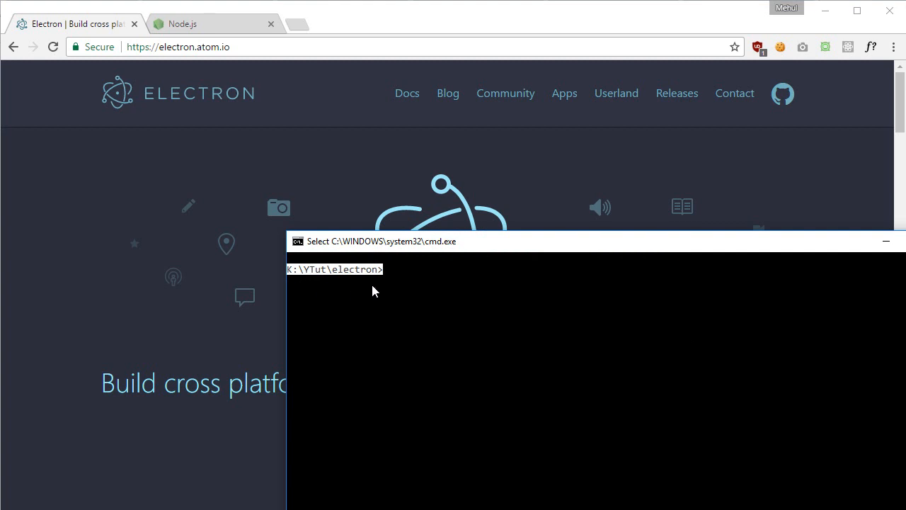
{"action": "mouse_move", "coordinate": [357, 289]}
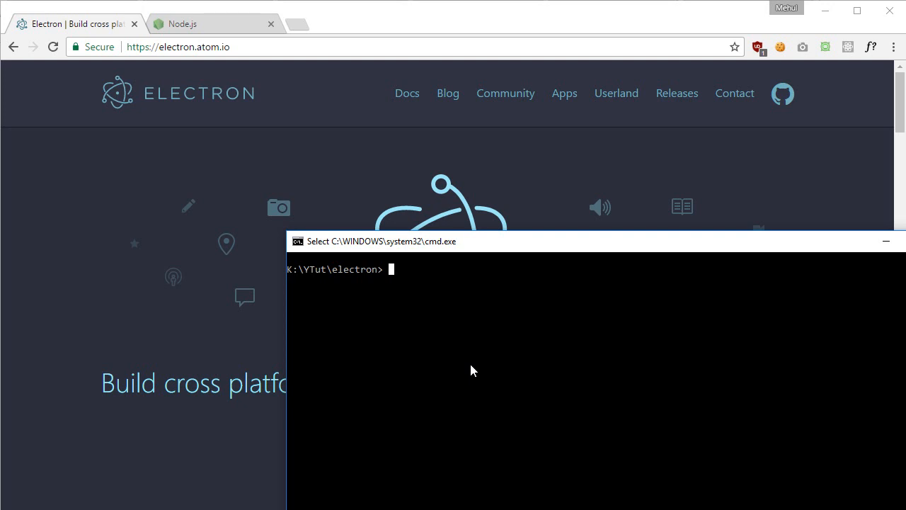
Run 'npm install electron -g' from the K:\YTut\electron prompt
{"action": "type", "text": "np"}
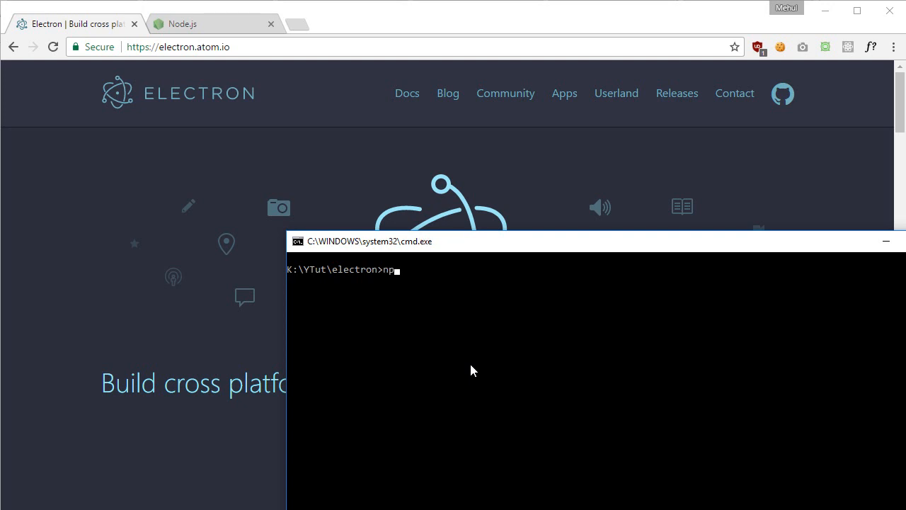
{"action": "type", "text": "m install elec"}
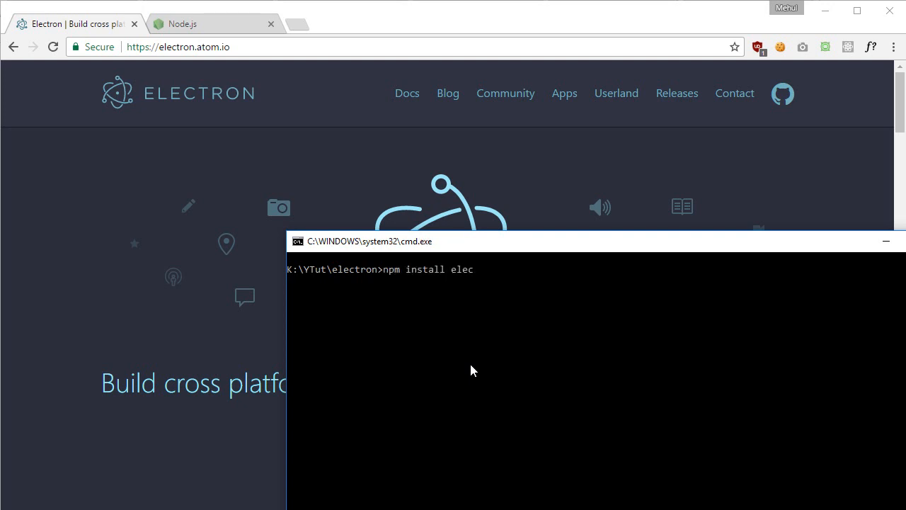
{"action": "type", "text": "tron -g"}
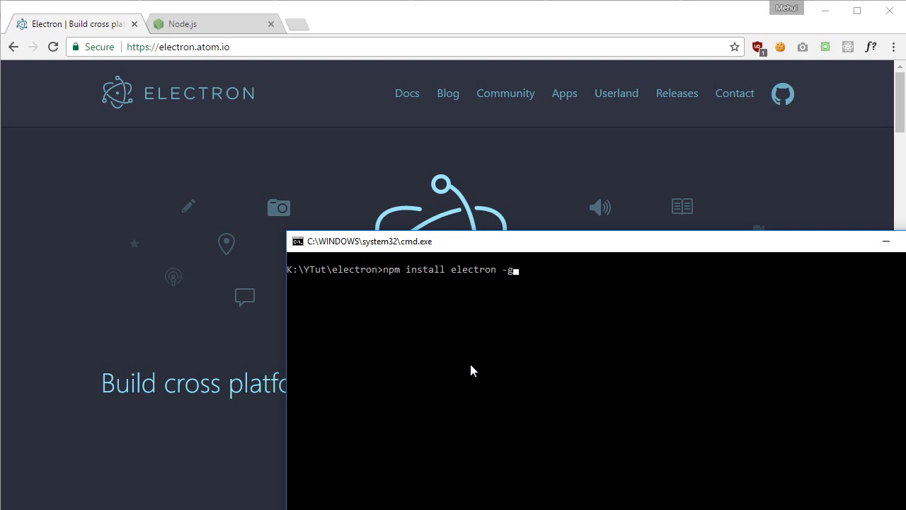
{"action": "key", "text": "Return"}
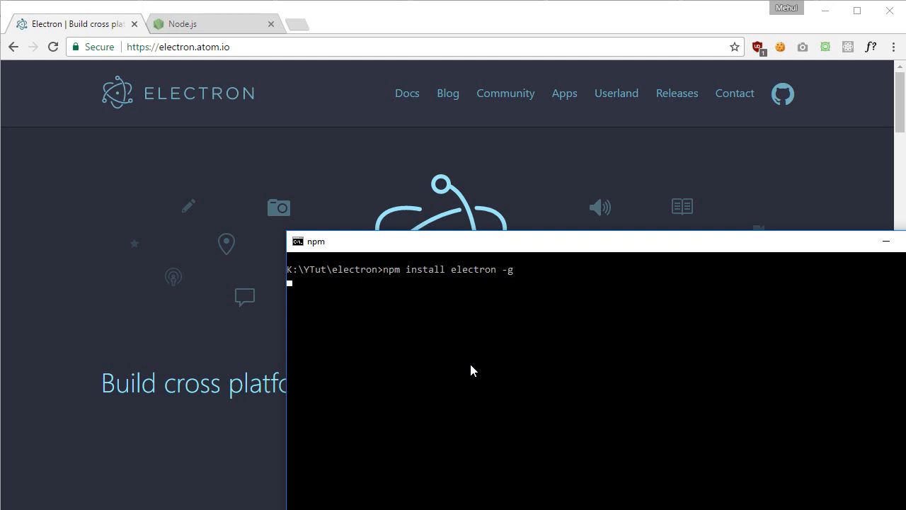
Interrupt the install with Ctrl+C and confirm terminating the batch job
{"action": "key", "text": "ctrl+c"}
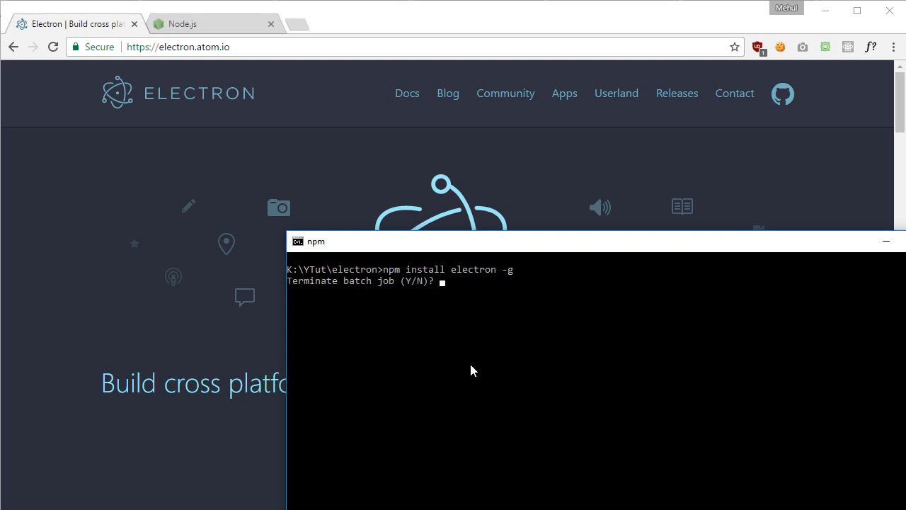
{"action": "type", "text": "y"}
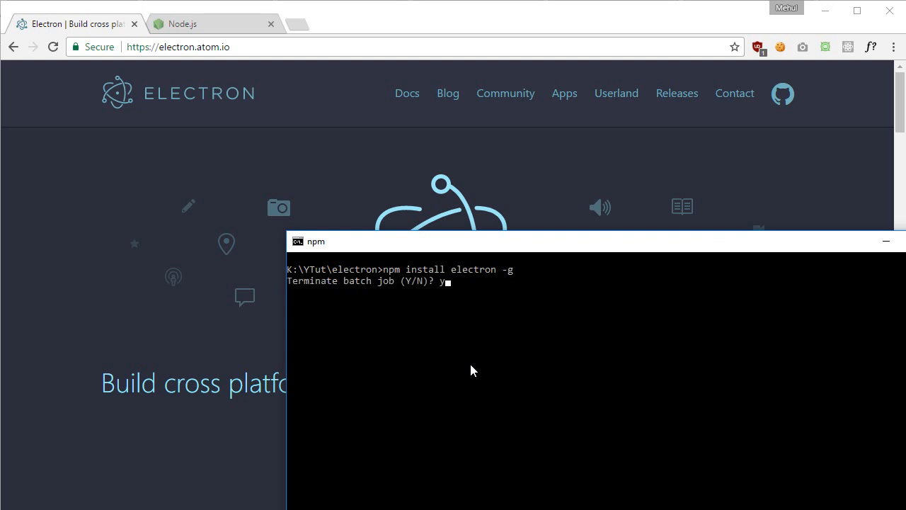
{"action": "key", "text": "Return"}
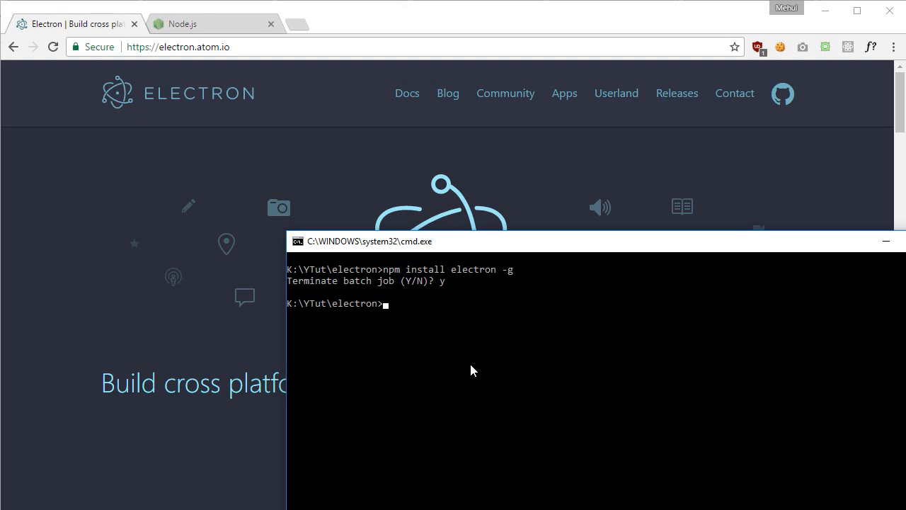
{"action": "mouse_move", "coordinate": [488, 281]}
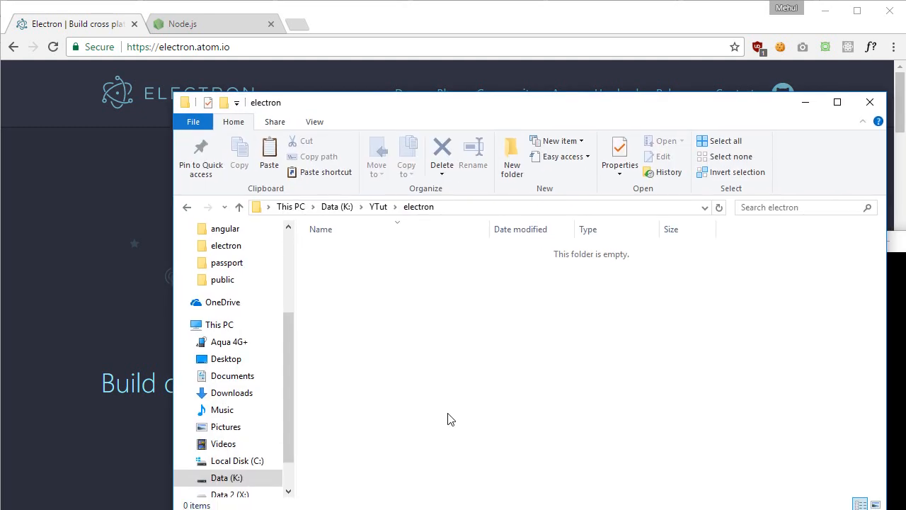
Create a new folder named hello-world inside the electron folder
{"action": "left_click", "coordinate": [512, 156]}
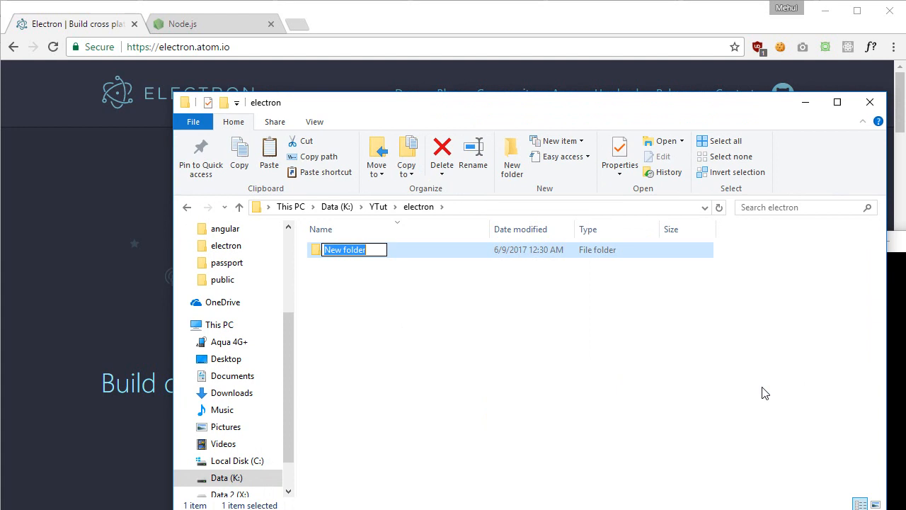
{"action": "type", "text": "hello-wo"}
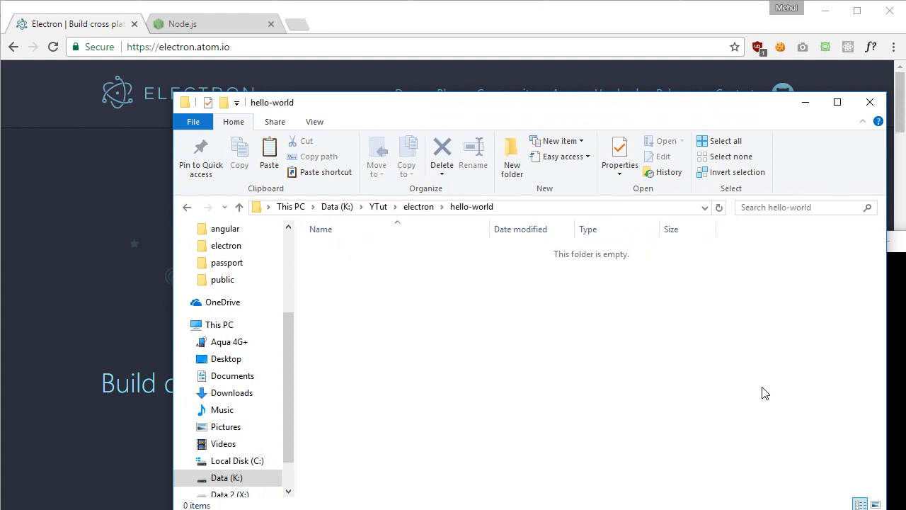
{"action": "mouse_move", "coordinate": [490, 445]}
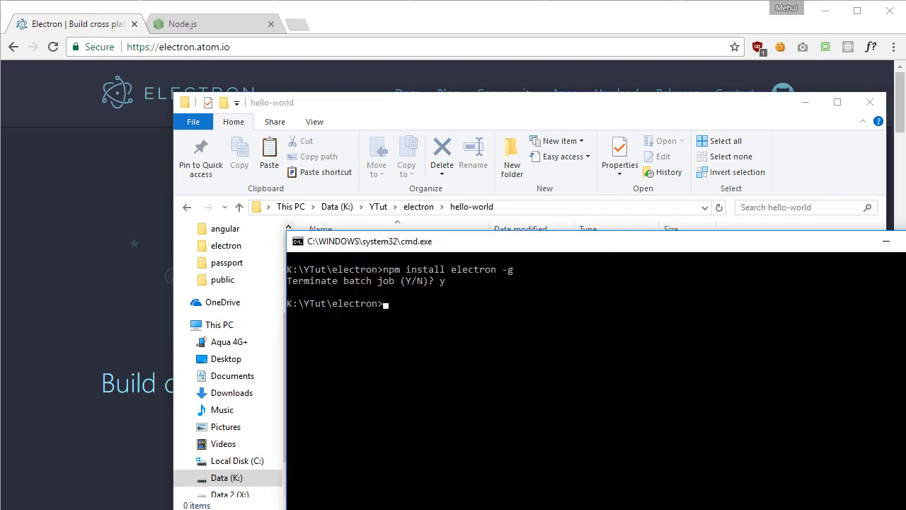
Change into hello-world and run 'npm init' to create package.json
{"action": "type", "text": "c"}
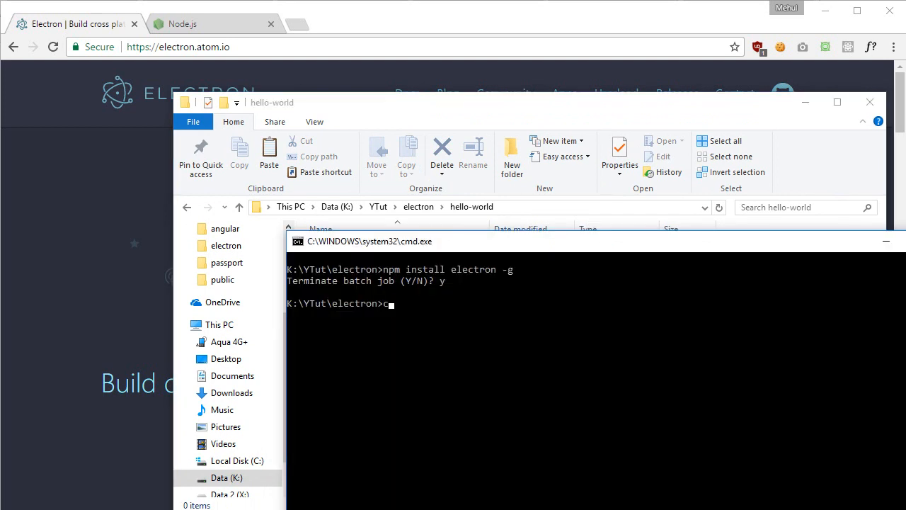
{"action": "type", "text": "cd hello-world"}
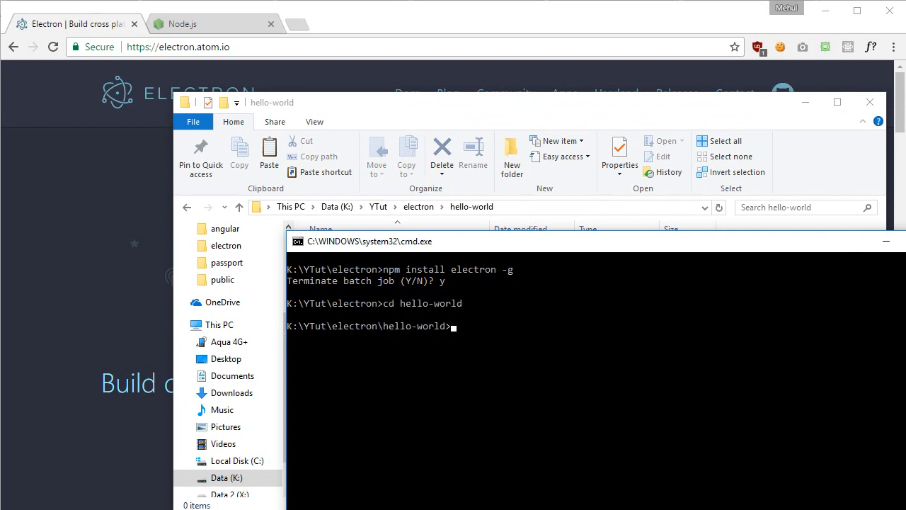
{"action": "type", "text": "npm init"}
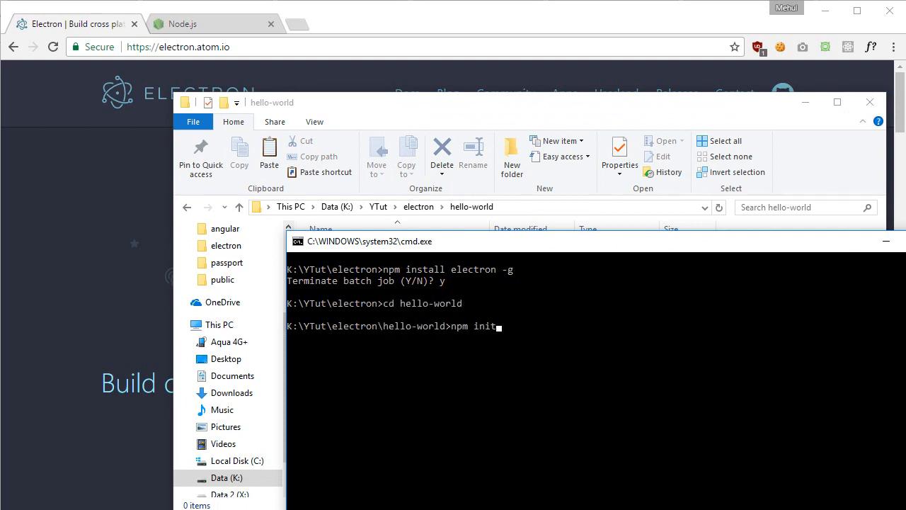
{"action": "key", "text": "Return"}
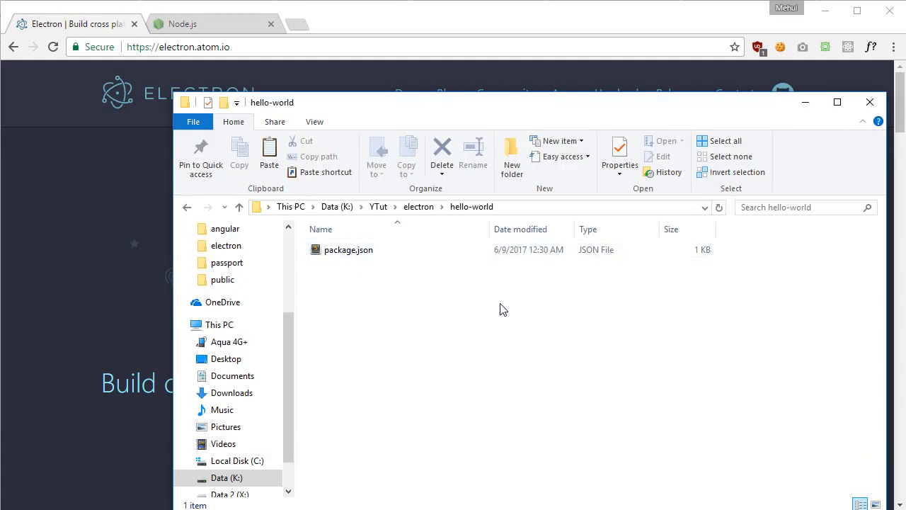
{"action": "mouse_move", "coordinate": [546, 451]}
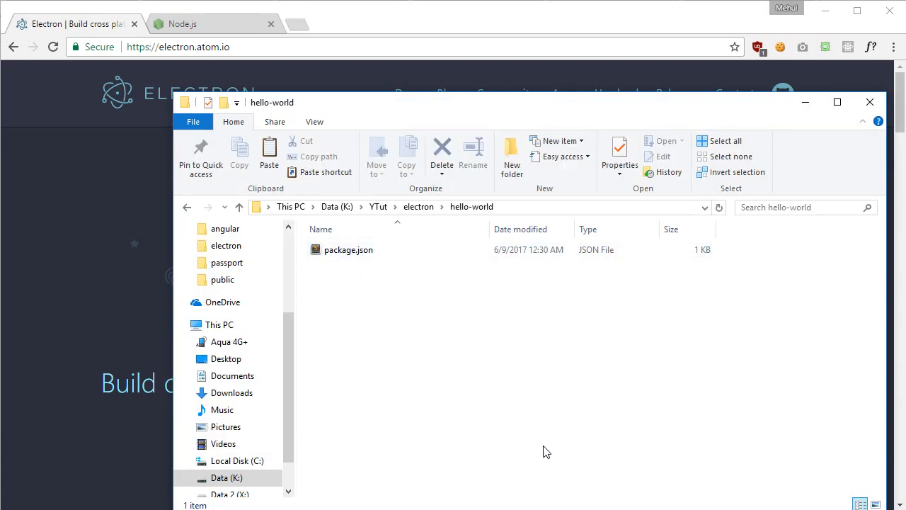
Create empty index.js and index.html files beside package.json, accepting the extension changes
{"action": "right_click", "coordinate": [547, 450]}
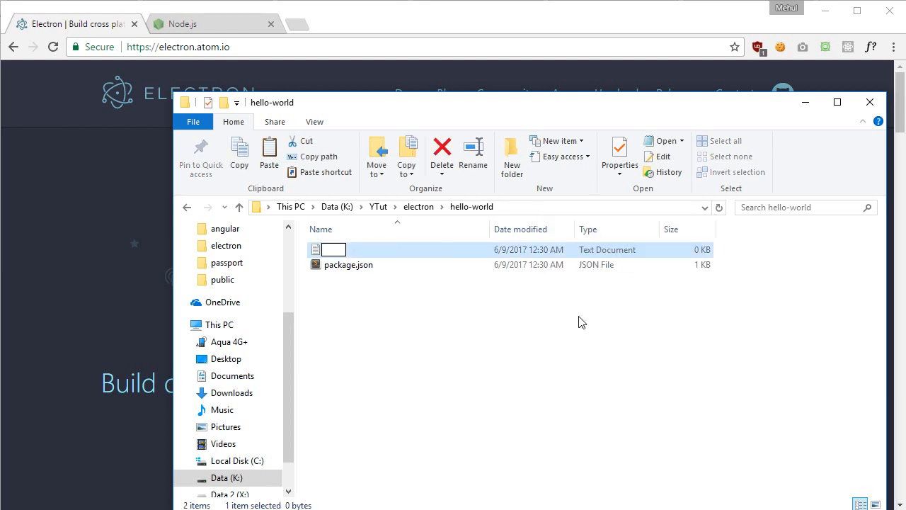
{"action": "key", "text": "Return"}
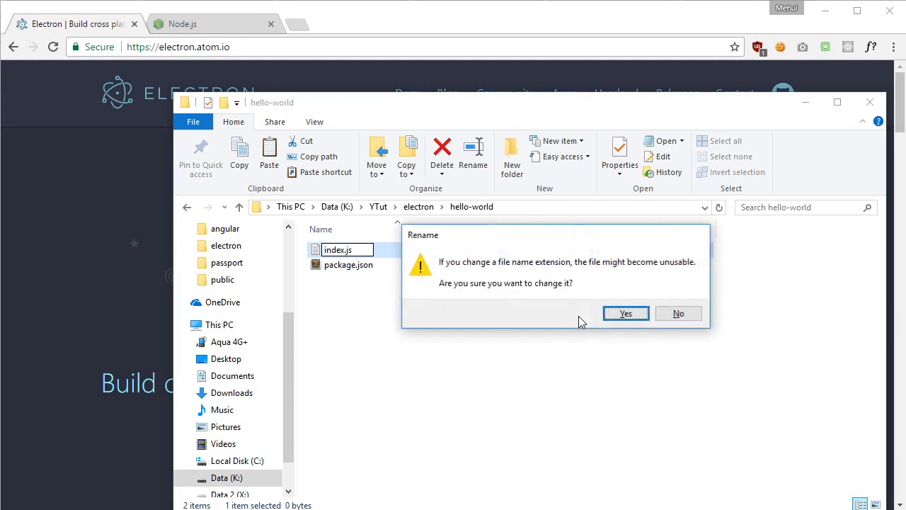
{"action": "left_click", "coordinate": [626, 313]}
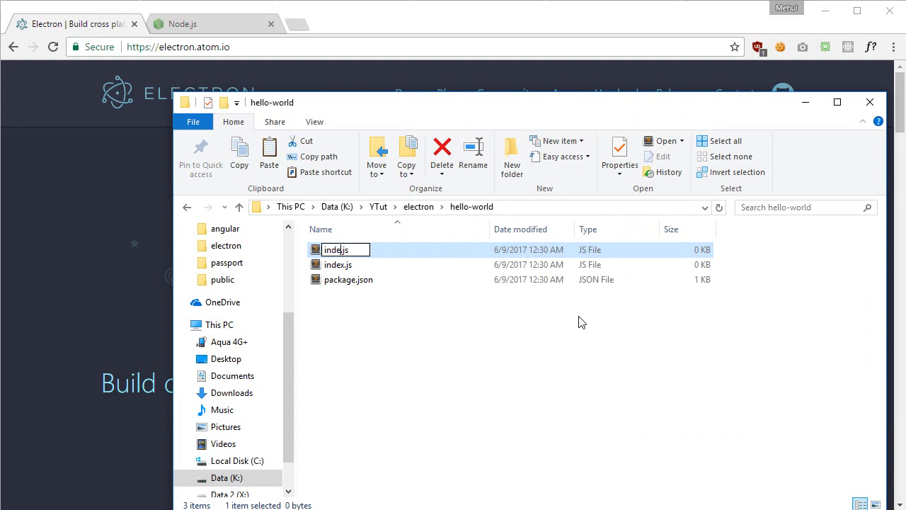
{"action": "type", "text": "index.html"}
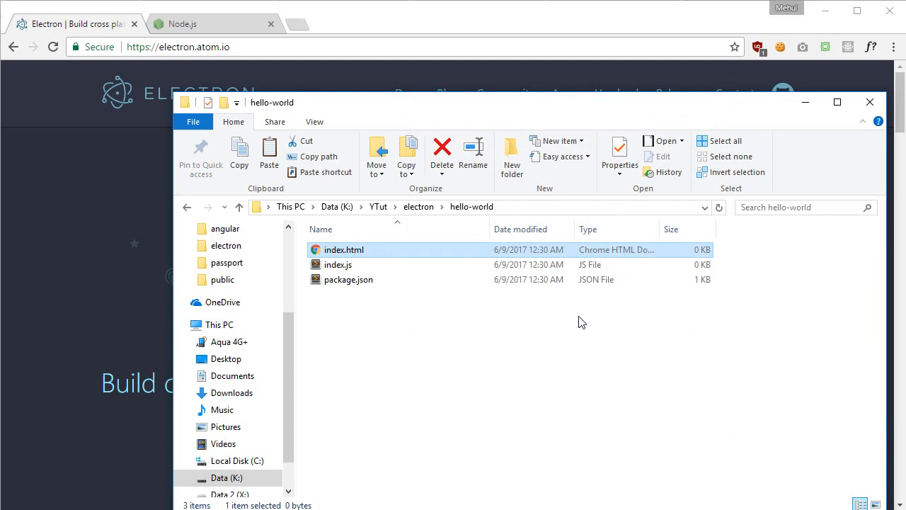
{"action": "left_click", "coordinate": [552, 388]}
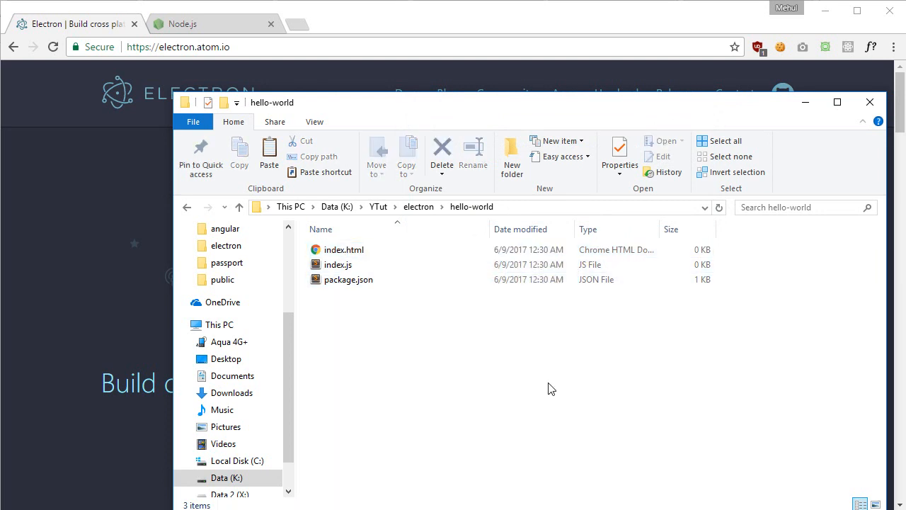